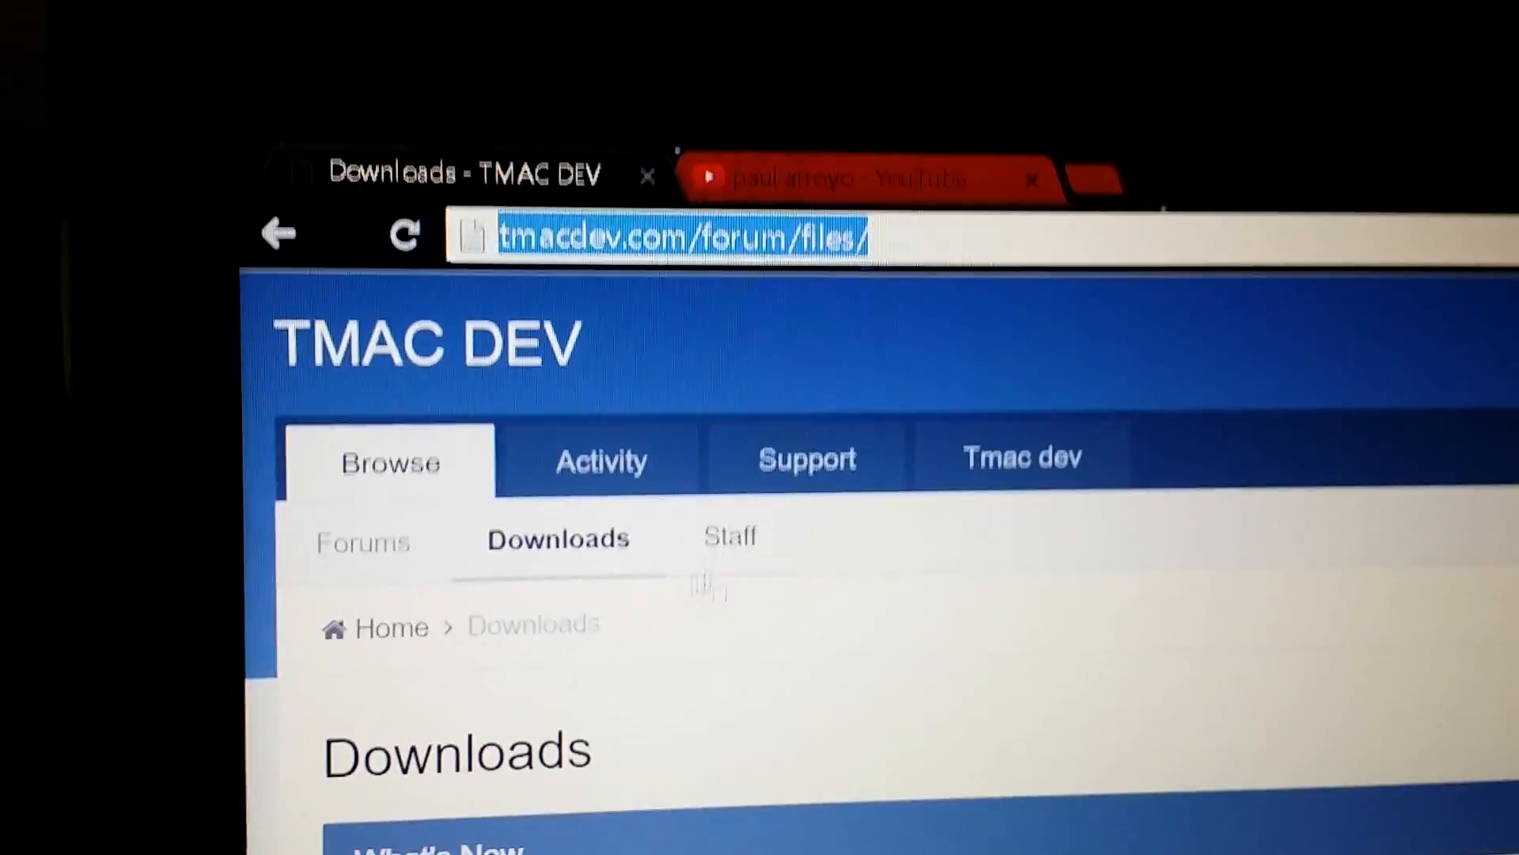
{"action": "scroll", "scroll_direction": "down", "scroll_amount": 3}
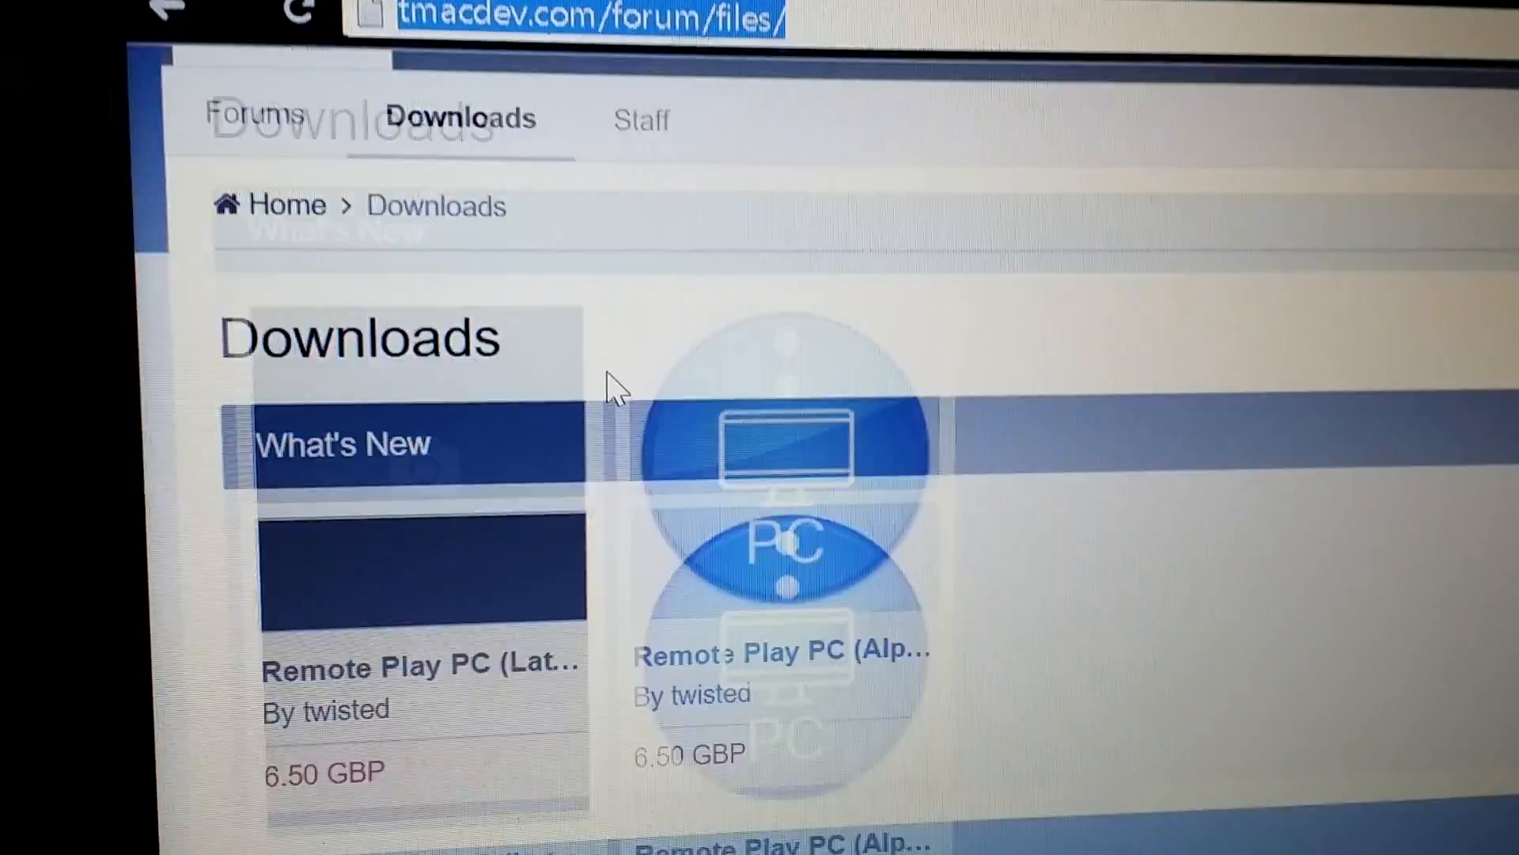
{"action": "scroll", "scroll_direction": "down", "scroll_amount": 3}
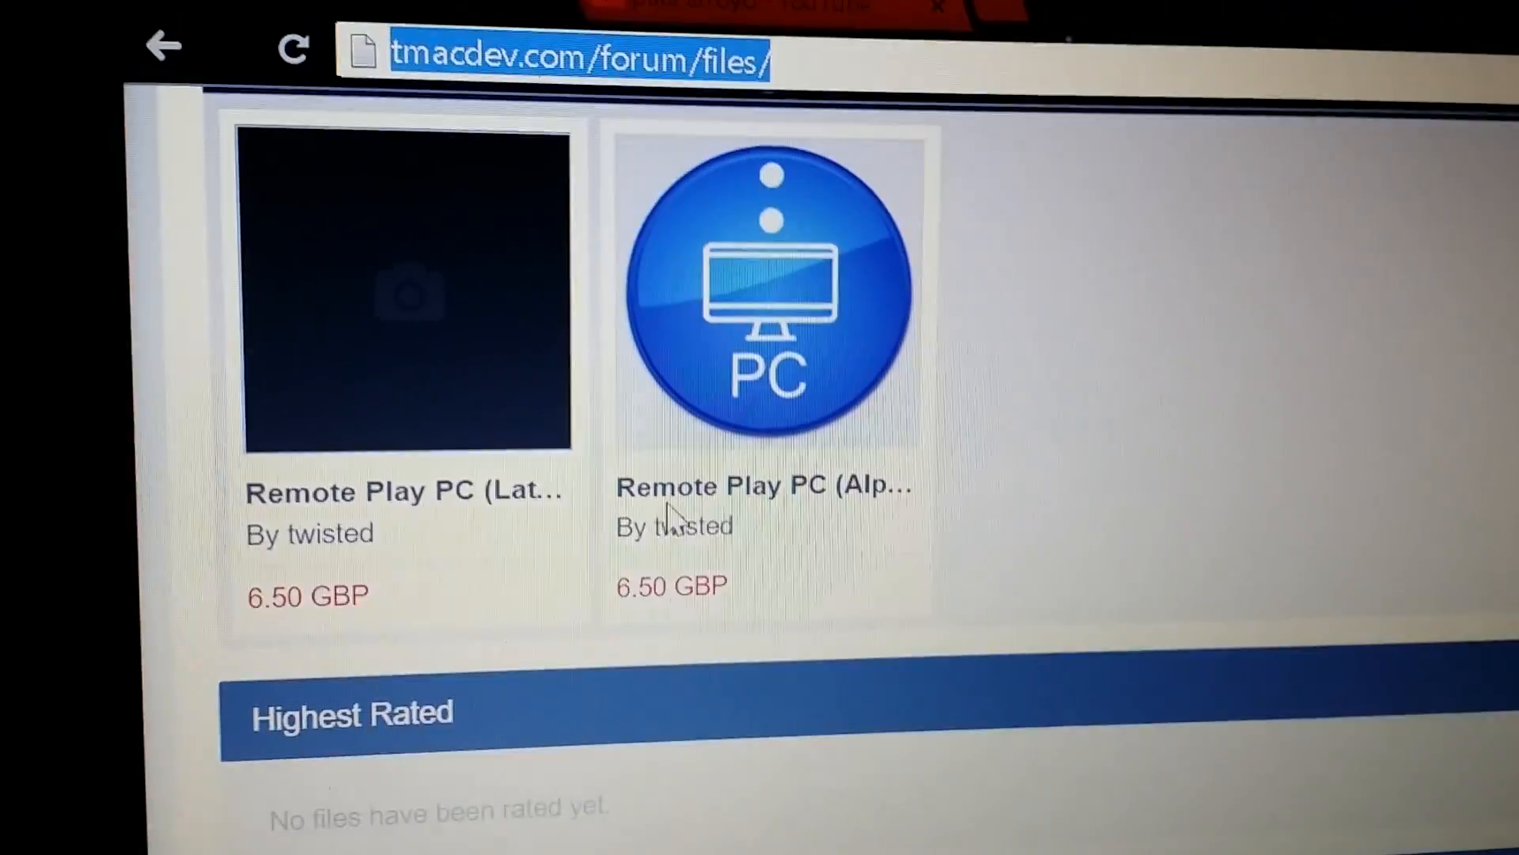
{"action": "scroll", "scroll_direction": "down", "scroll_amount": 3}
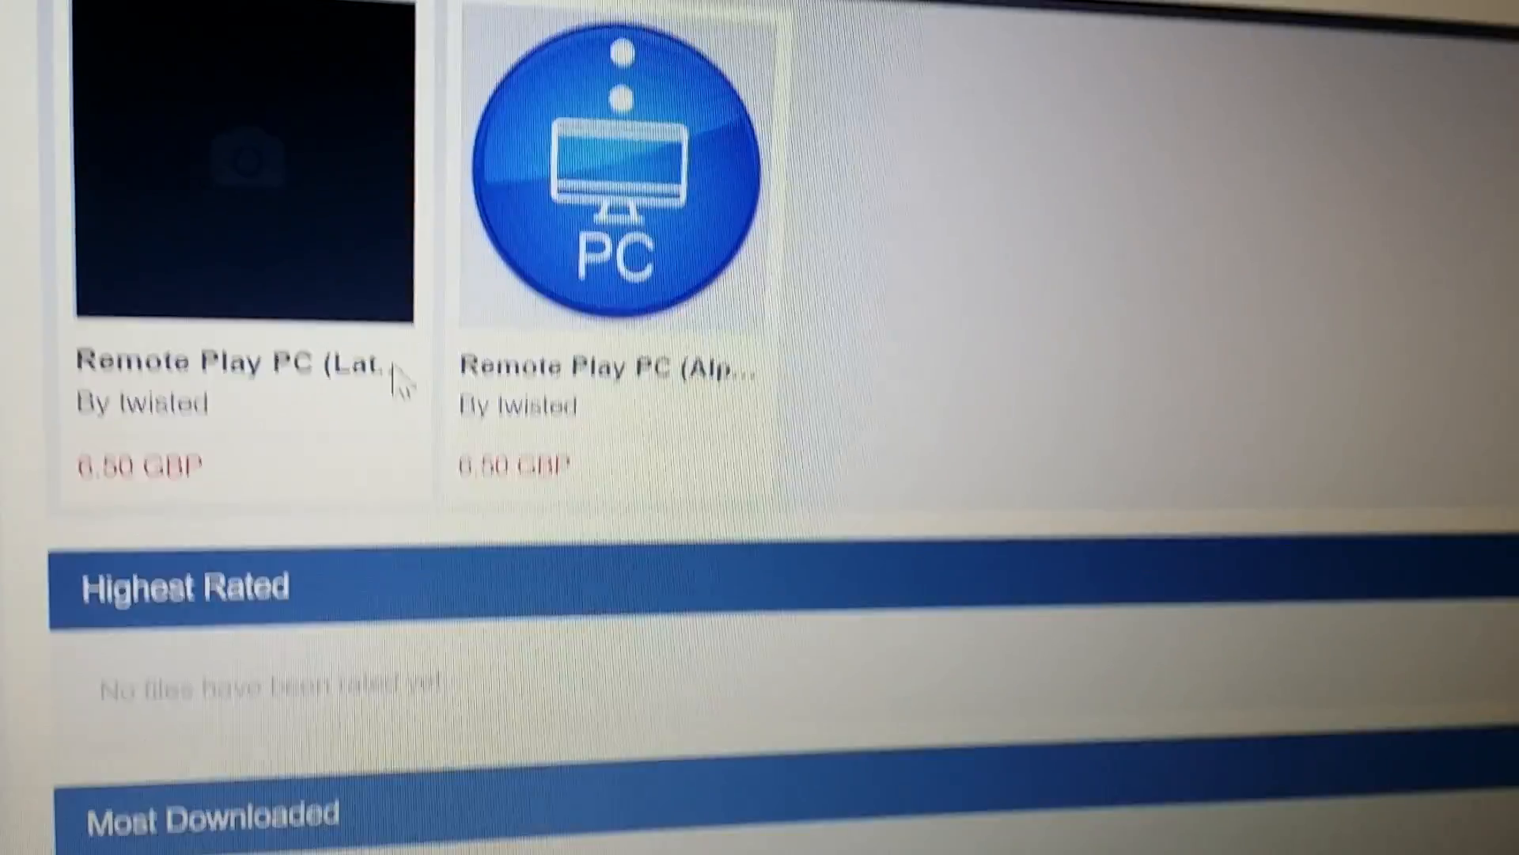